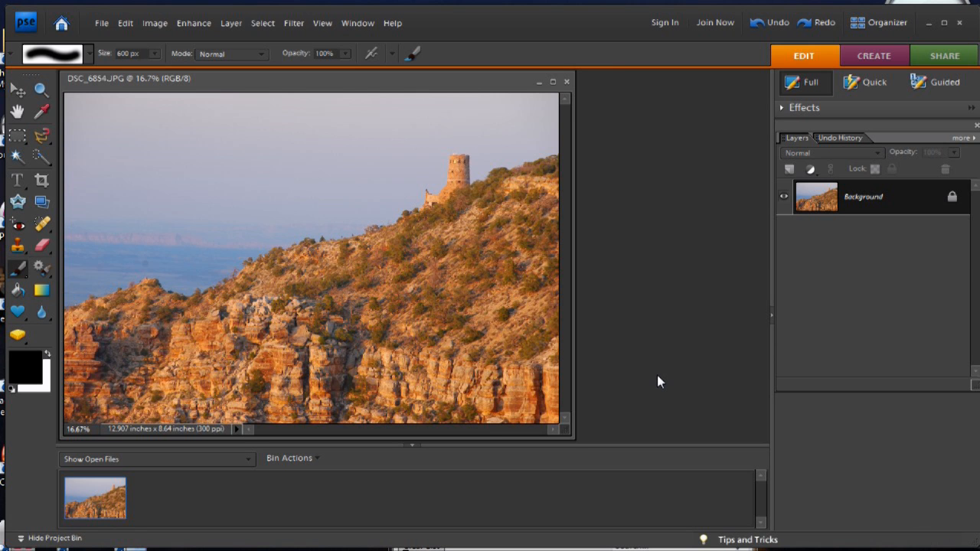
mouse_move(625, 363)
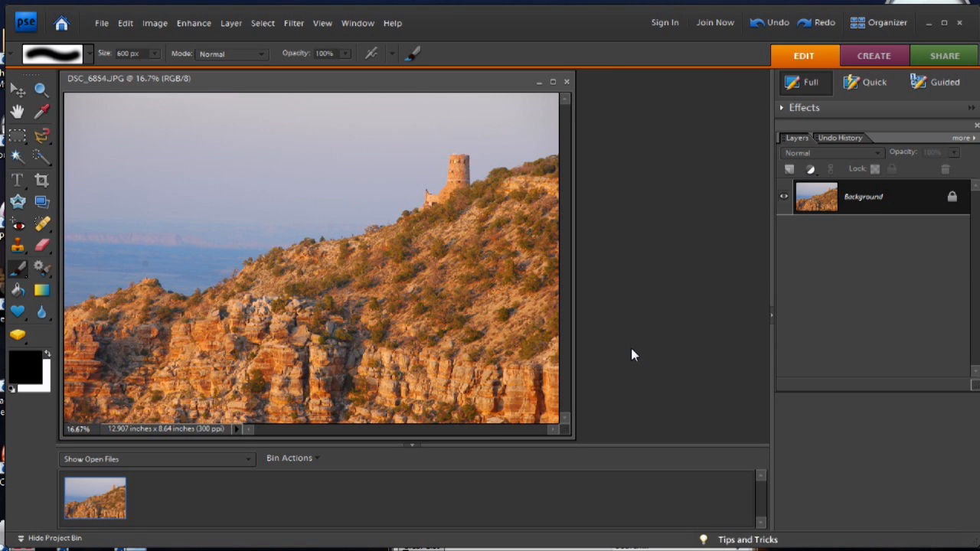
mouse_move(865, 228)
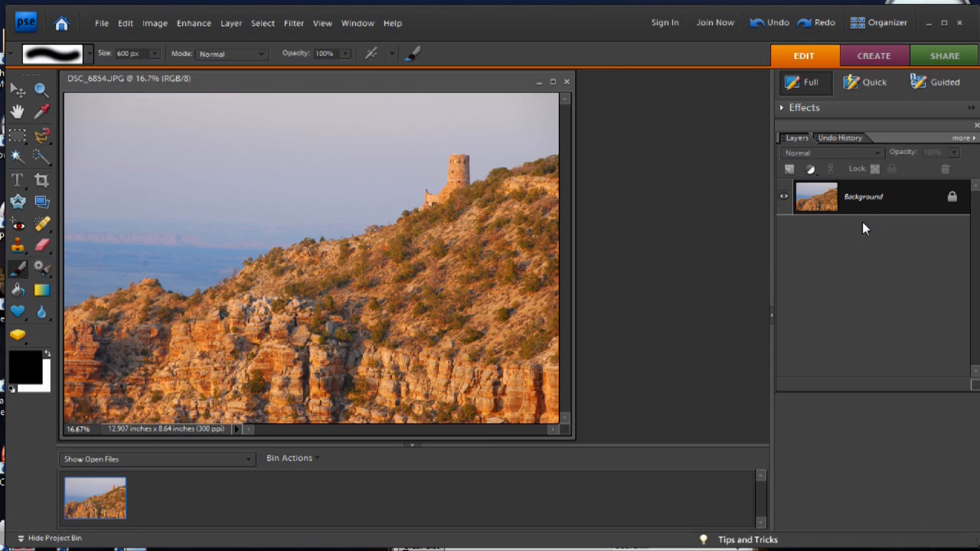
Duplicate the Background layer to create a Background copy layer above the original
right_click(864, 196)
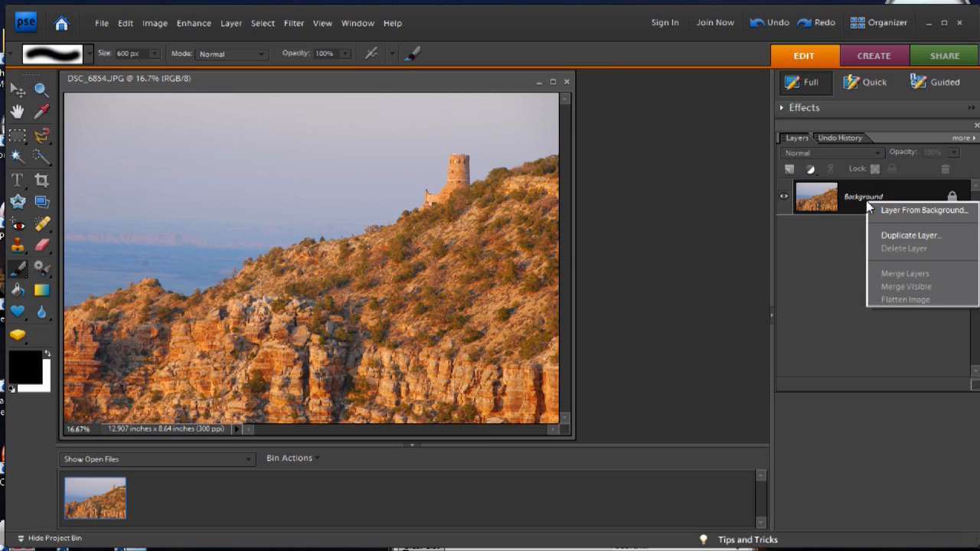
click(909, 236)
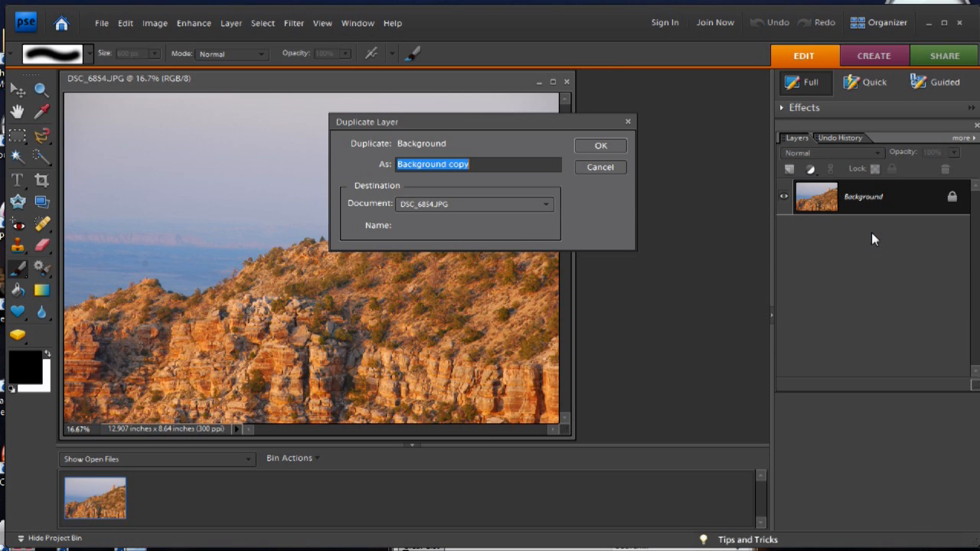
click(600, 146)
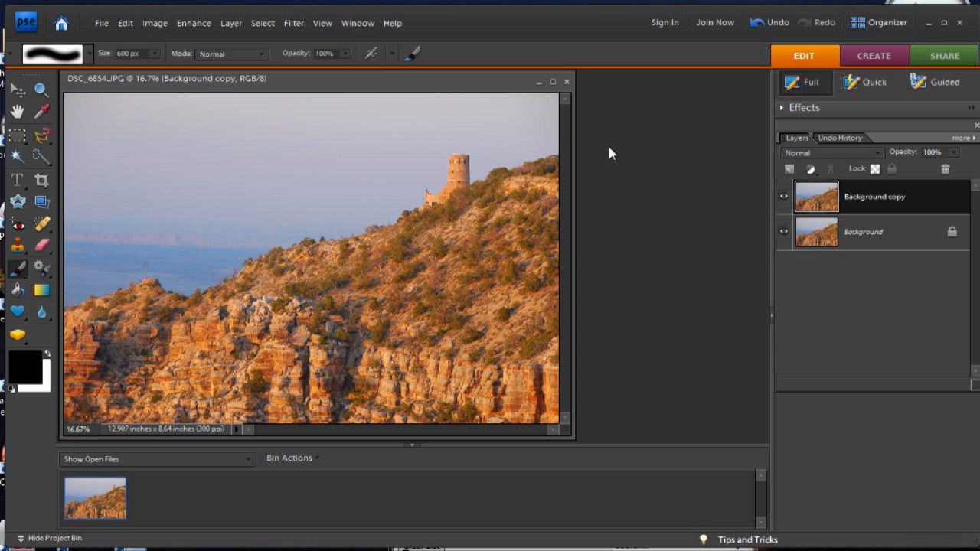
mouse_move(712, 188)
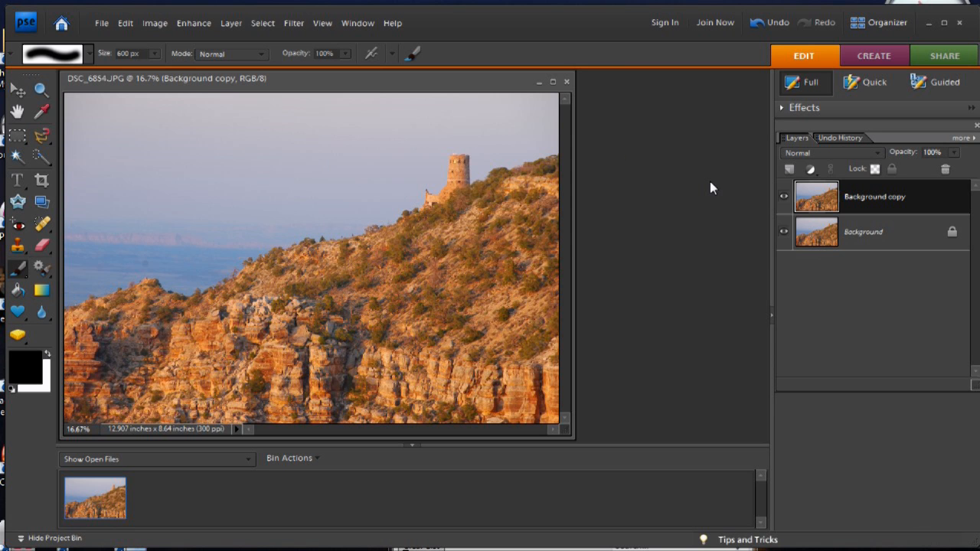
mouse_move(193, 23)
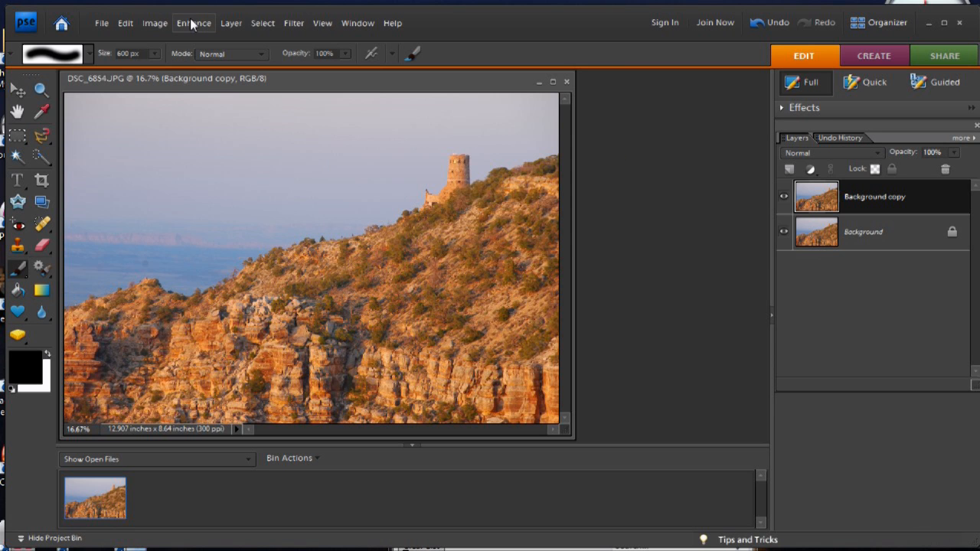
mouse_move(229, 23)
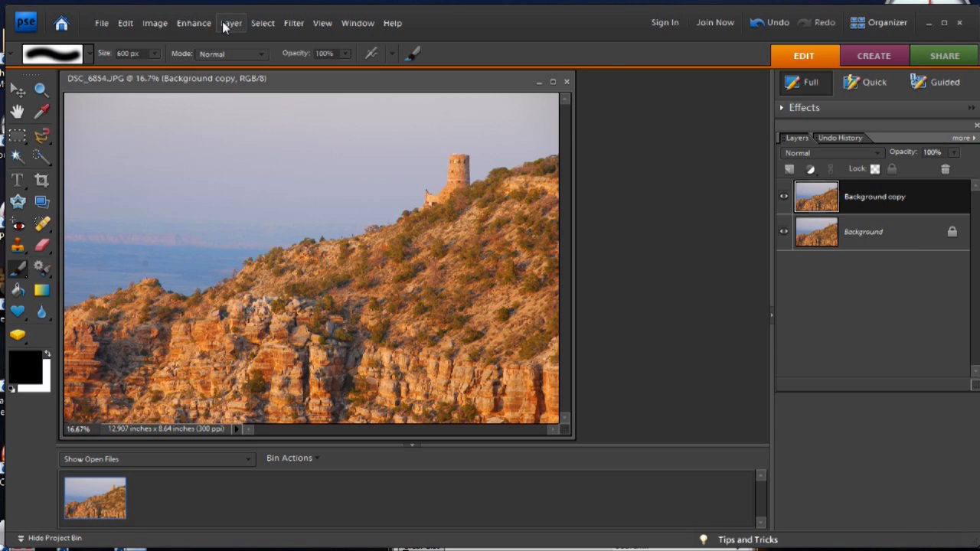
Raise Hue/Saturation on the Background copy until the canyon rock turns vivid orange
click(192, 23)
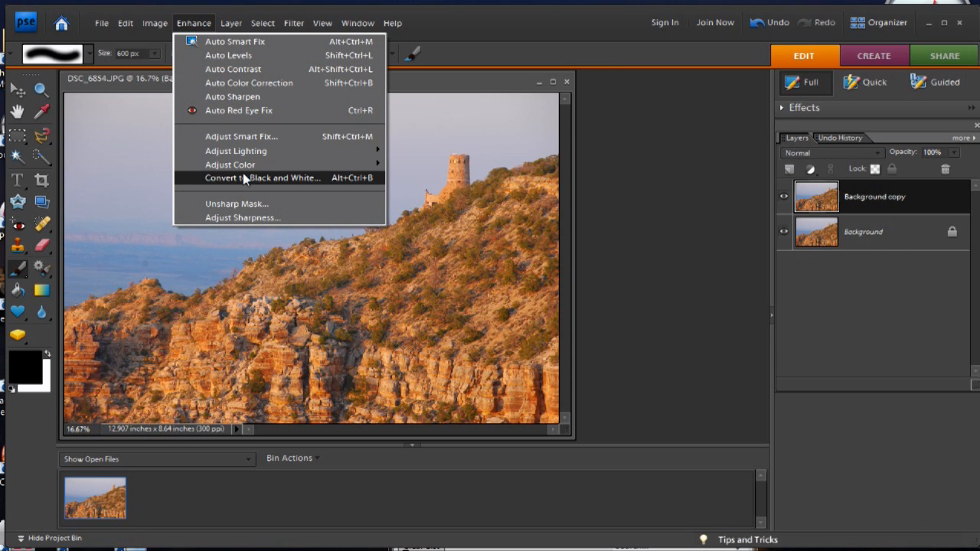
mouse_move(230, 164)
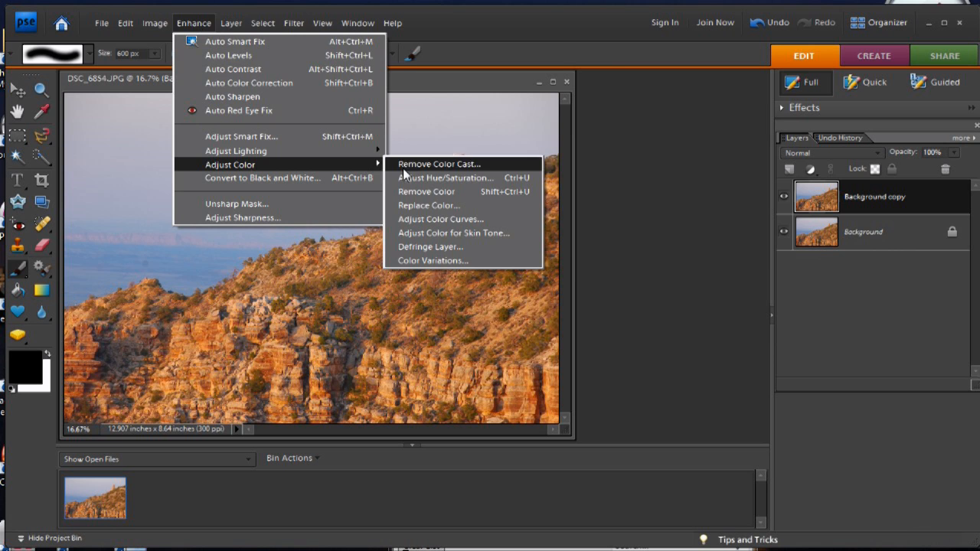
click(447, 178)
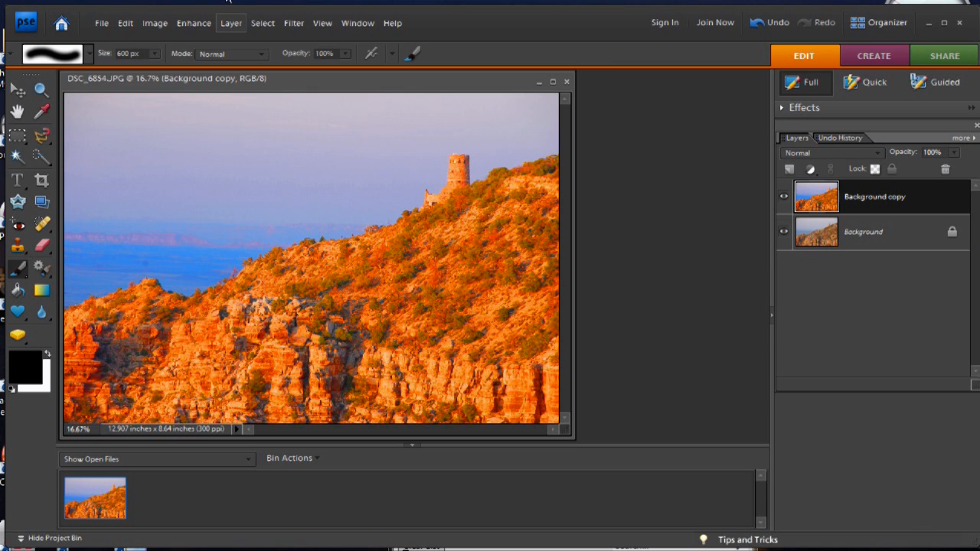
Add a Levels 1 adjustment layer with a white mask above the Background copy
click(230, 23)
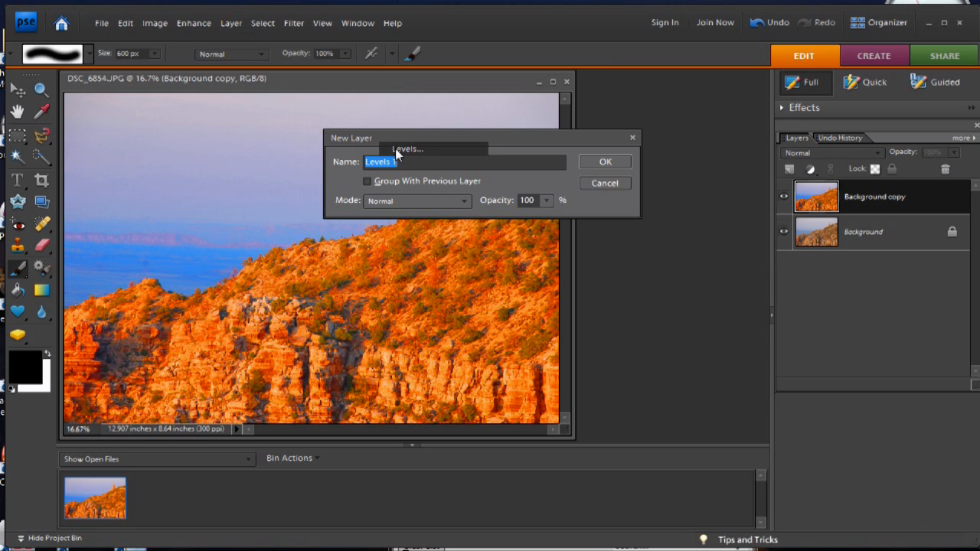
click(603, 161)
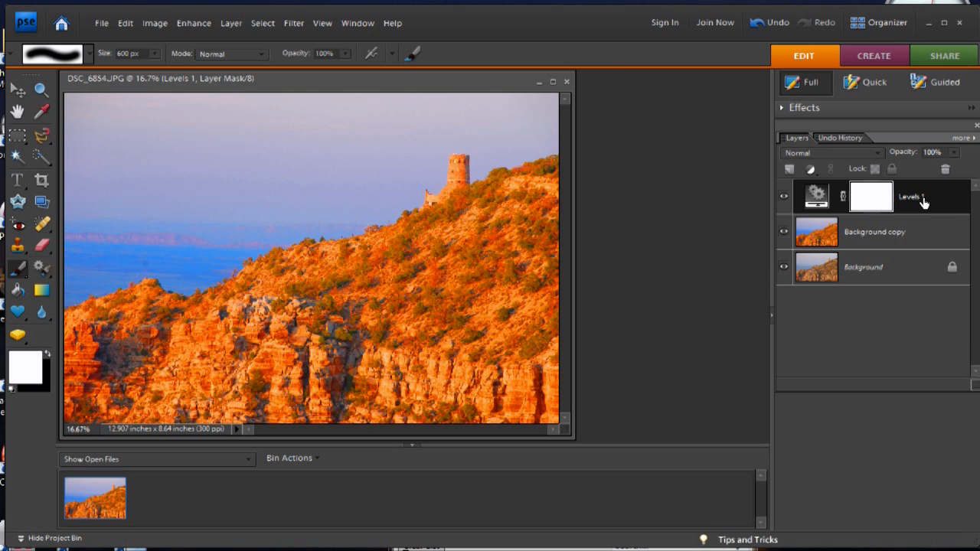
mouse_move(869, 196)
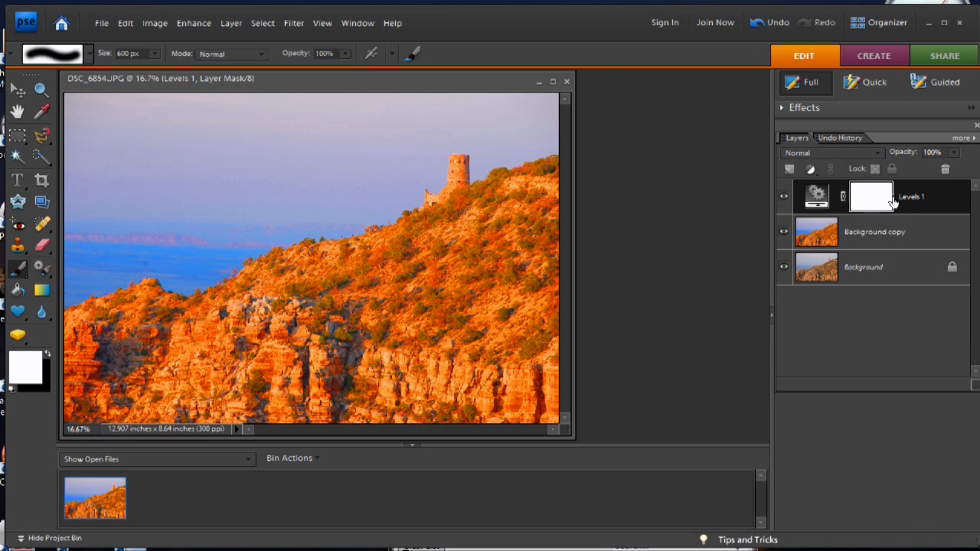
mouse_move(919, 208)
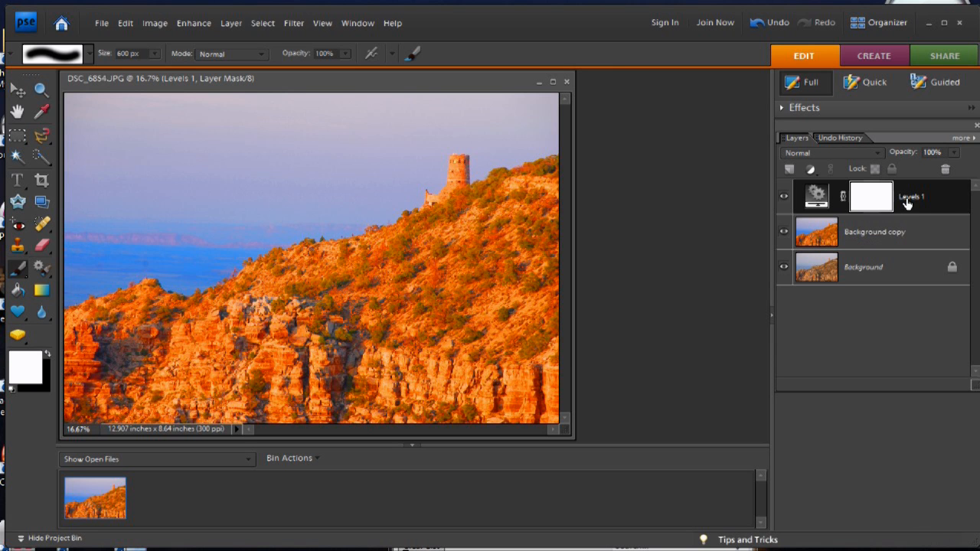
mouse_move(871, 196)
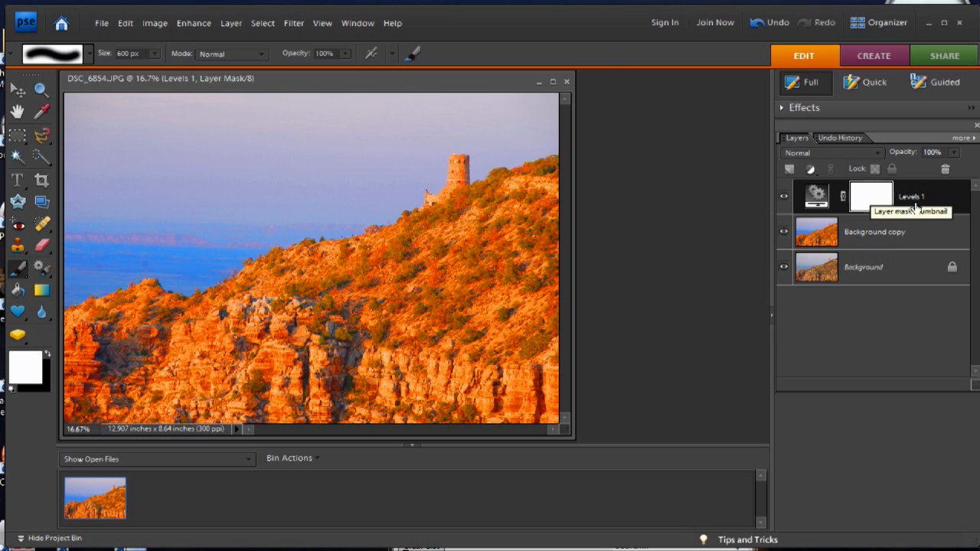
mouse_move(946, 208)
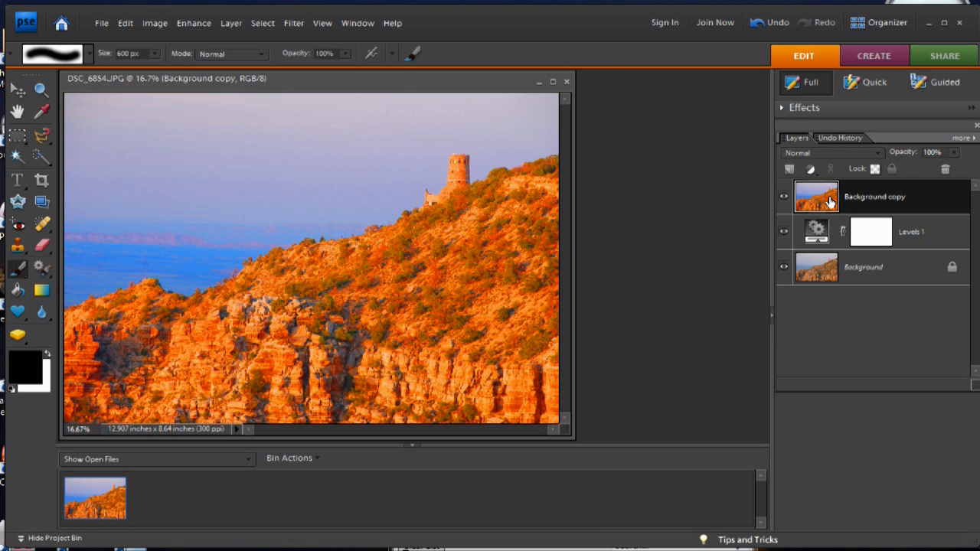
mouse_move(834, 202)
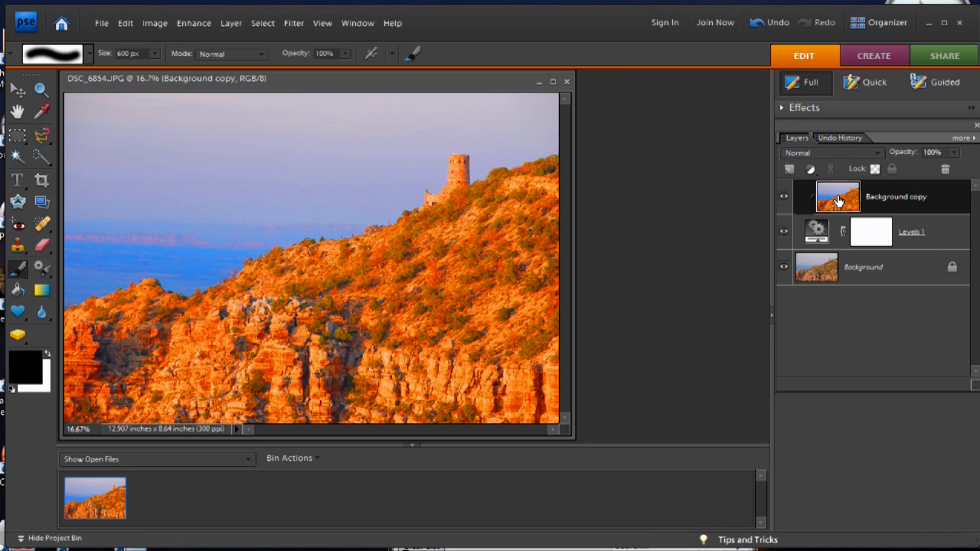
mouse_move(851, 227)
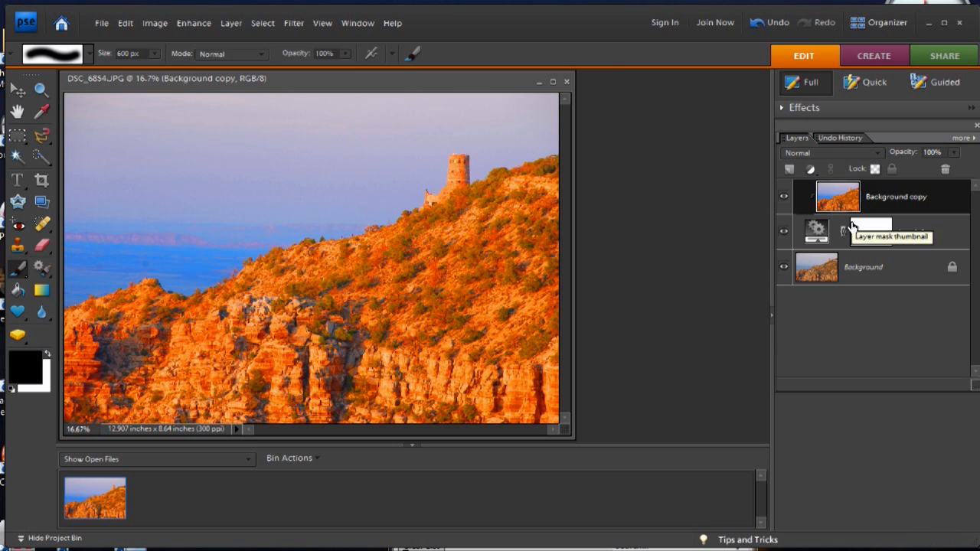
mouse_move(940, 233)
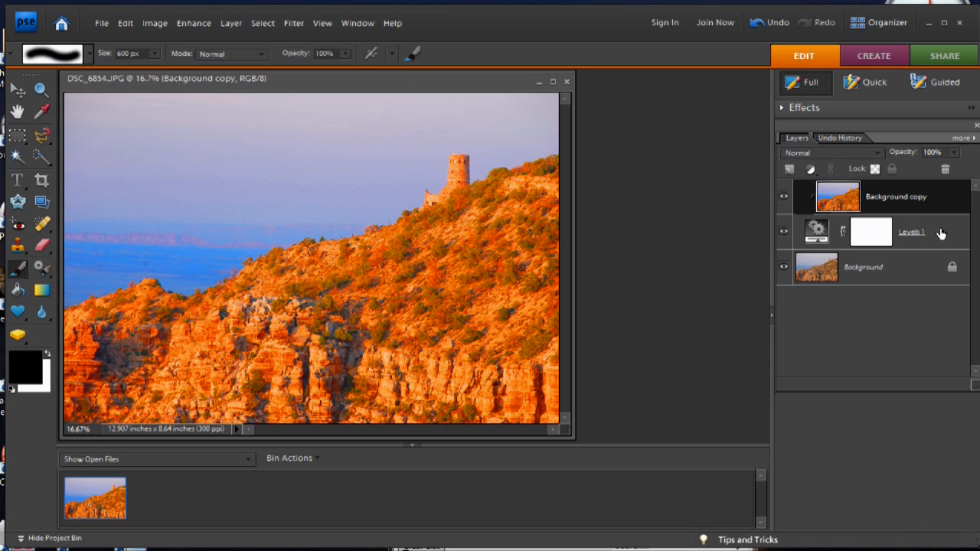
Select the Levels 1 layer mask beneath the grouped Background copy for painting
click(871, 231)
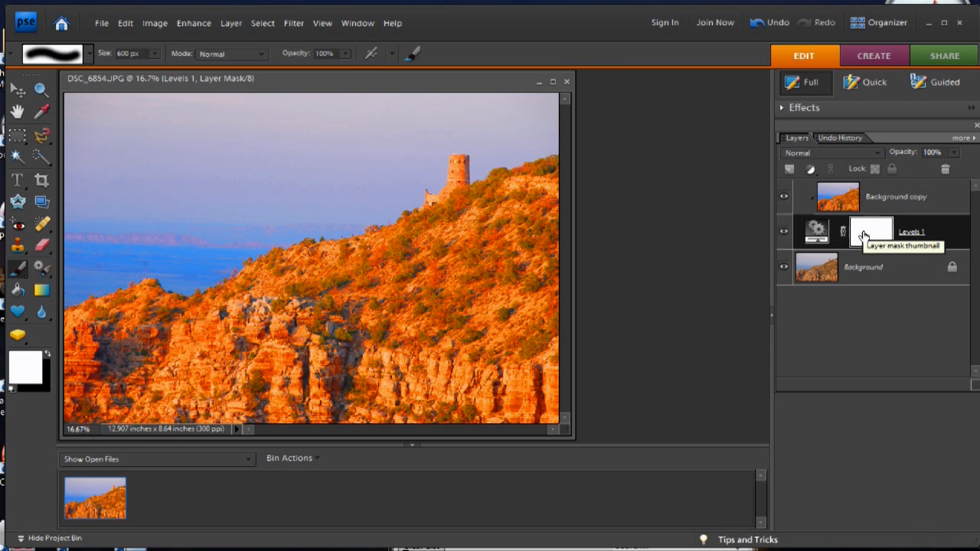
mouse_move(47, 355)
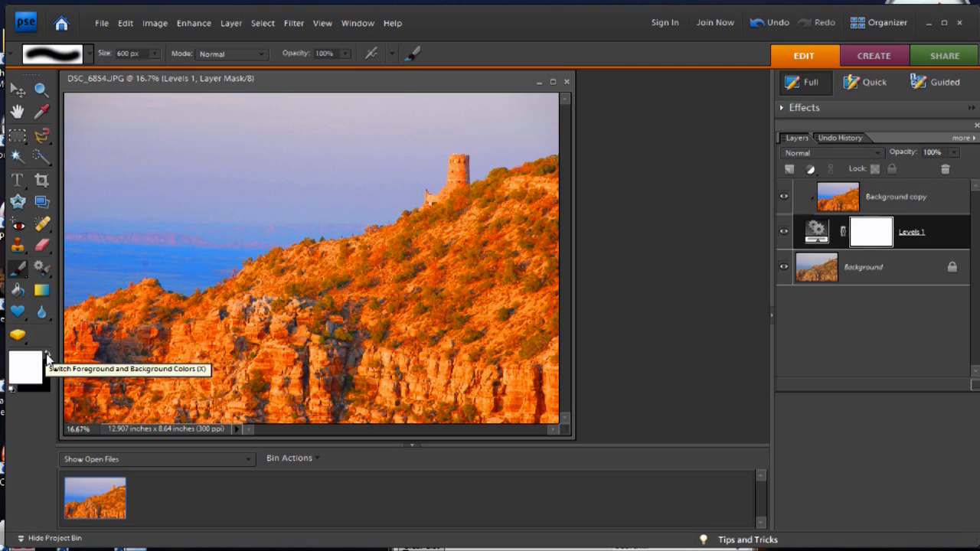
Swap colours to black and paint the Levels 1 mask to mute saturation across the canyon
click(47, 352)
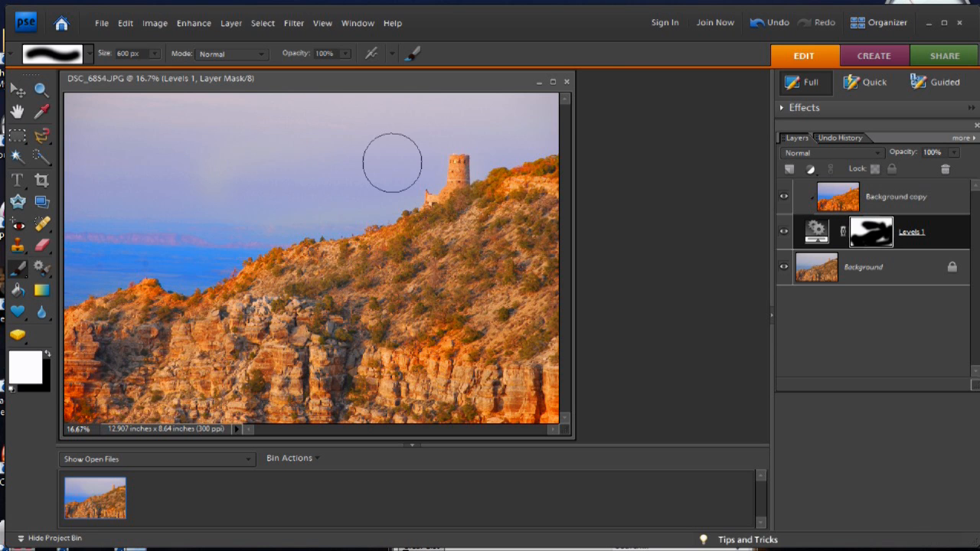
mouse_move(410, 290)
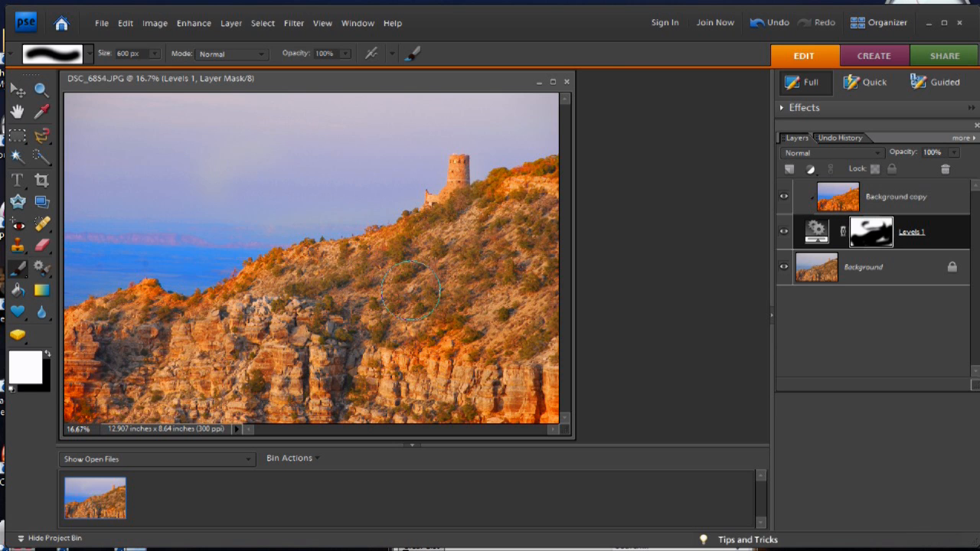